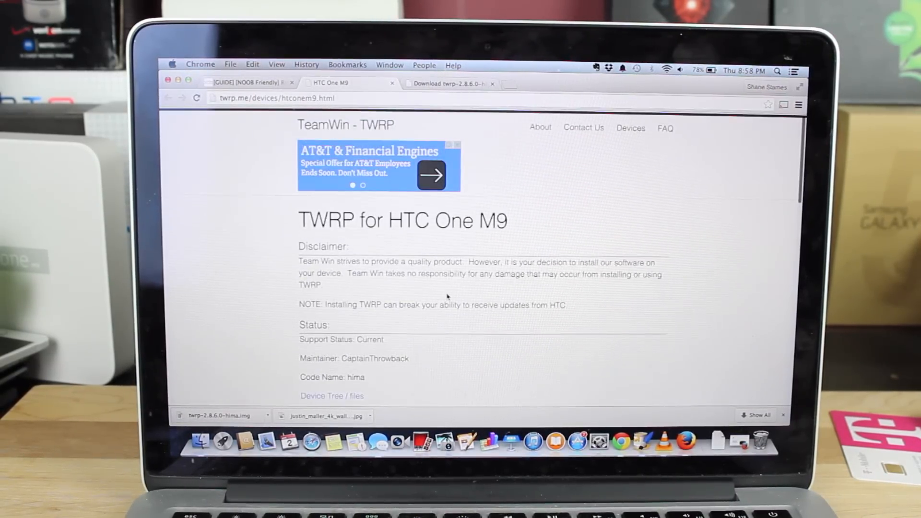
Step: Download twrp-2.8.6.0-hima.img from twrp.me's HTC One M9 Primary download mirror
scroll("down", 3)
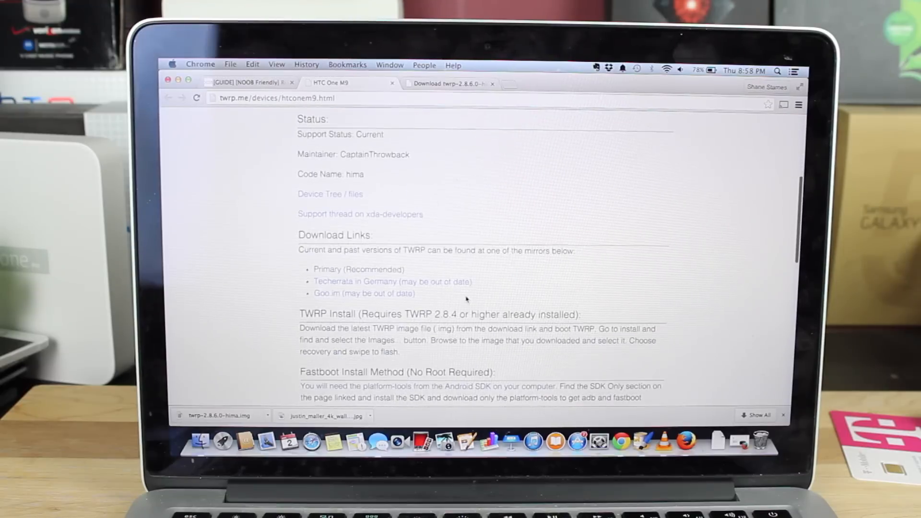
scroll("down", 3)
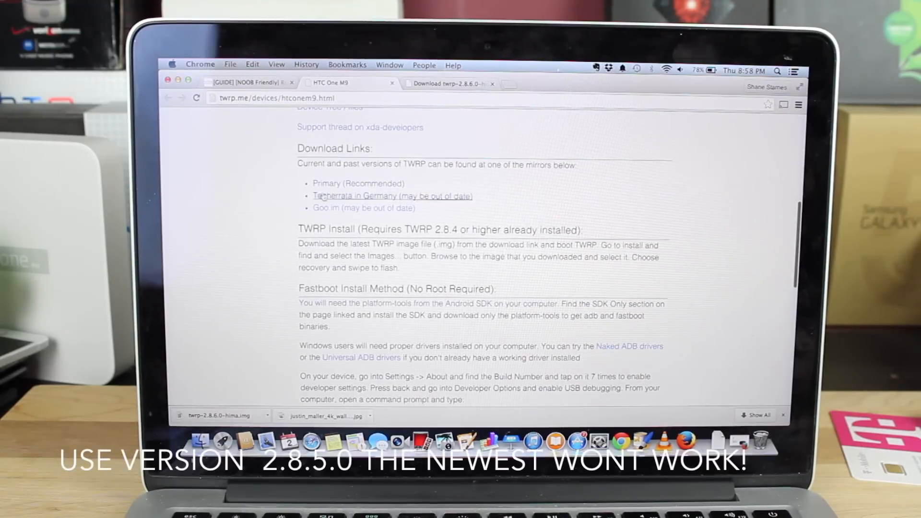
left_click(358, 184)
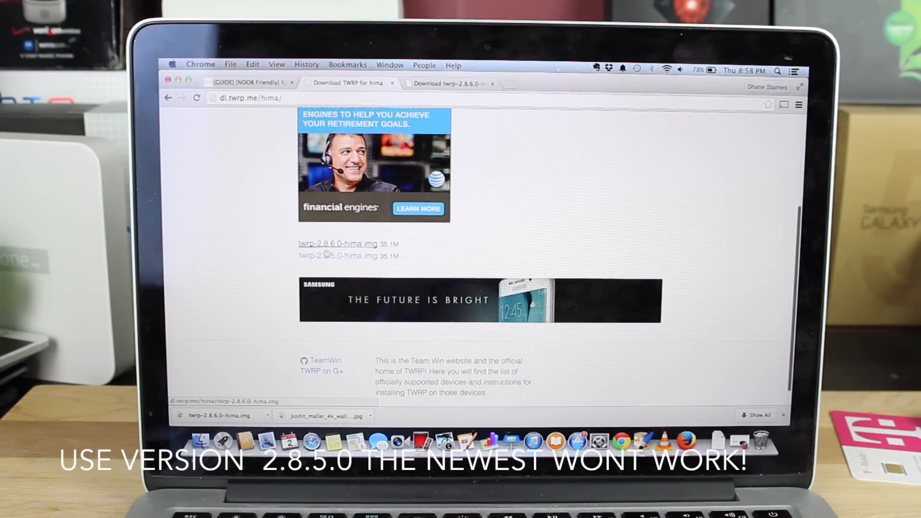
left_click(337, 244)
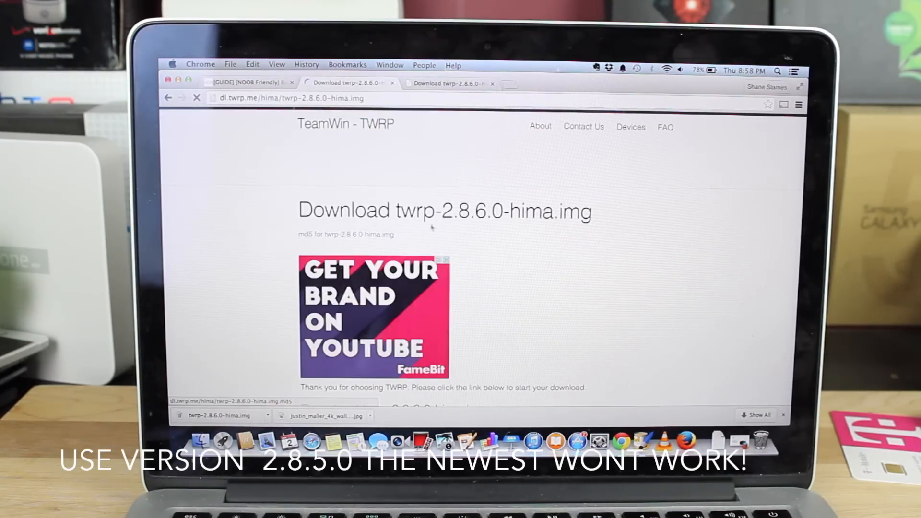
scroll("down", 3)
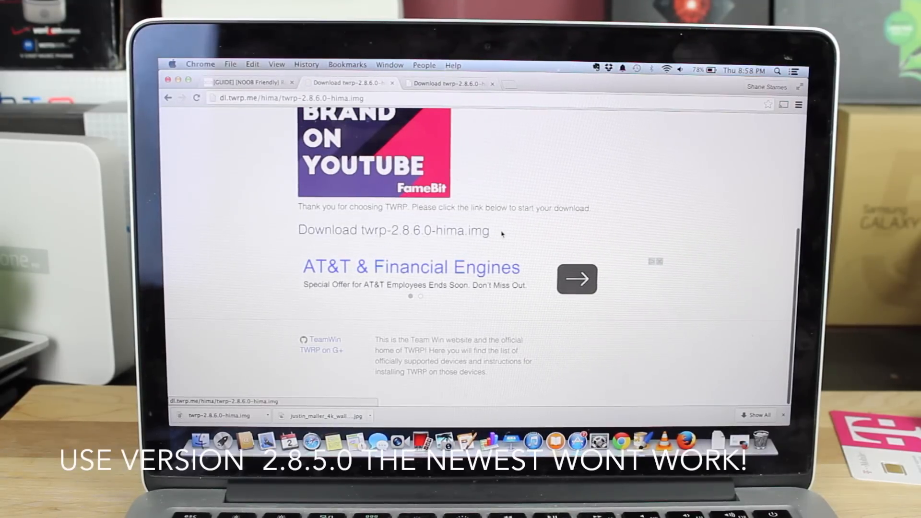
scroll("up", 3)
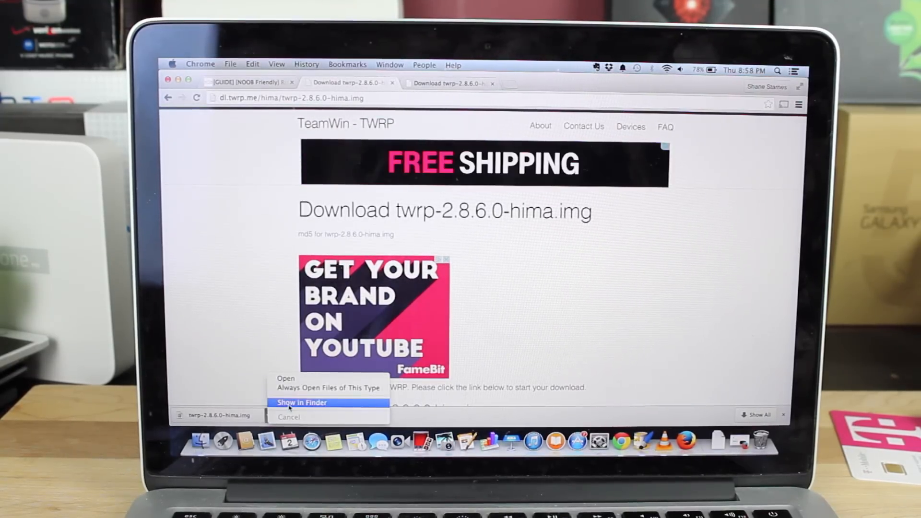
Step: Show the downloaded twrp-2.8.6.0-hima.img in the Downloads folder in Finder
left_click(301, 403)
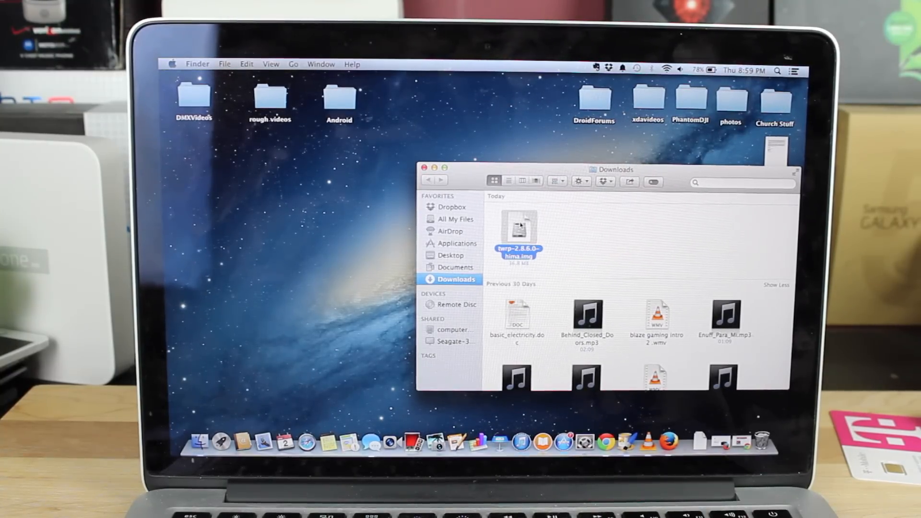
scroll("down", 3)
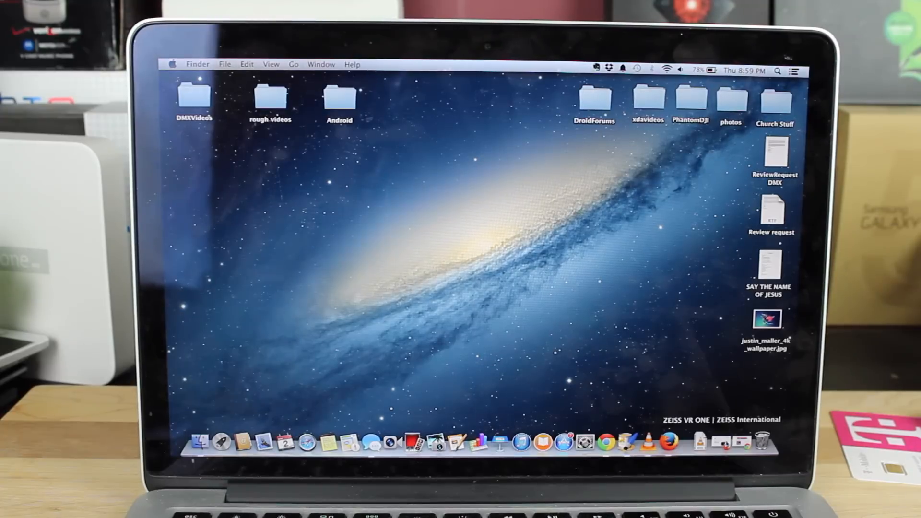
Step: Return to the XDA guide and scroll to the 'If your bootloader is unlocked' steps
left_click(620, 440)
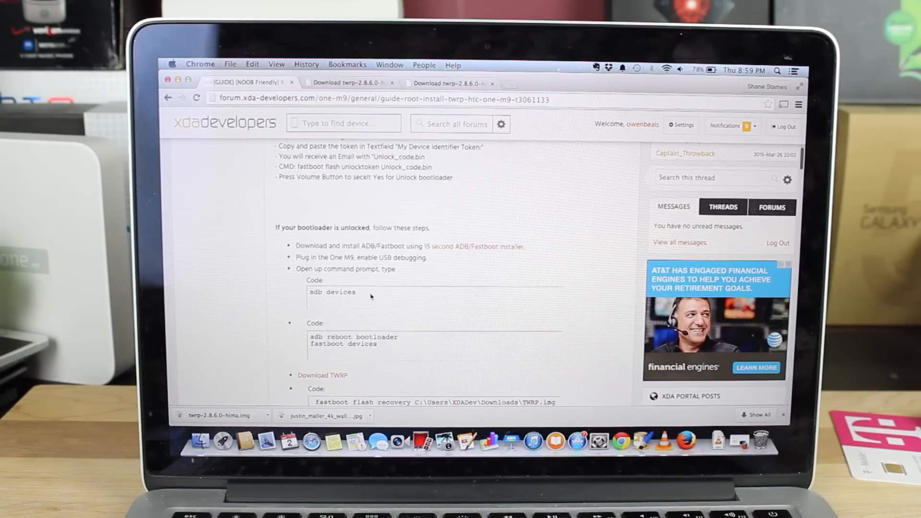
scroll("down", 3)
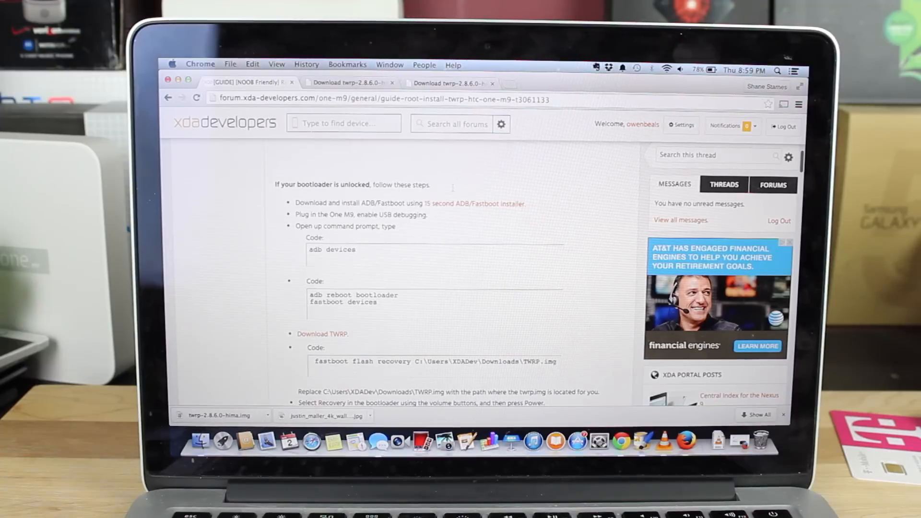
mouse_move(507, 213)
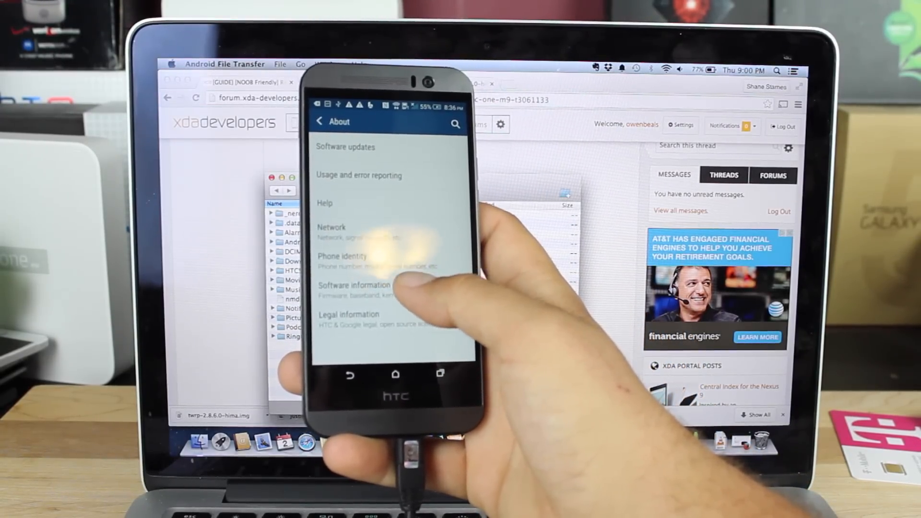
Step: Unlock Developer options via Software information and accept the caution notice
left_click(354, 290)
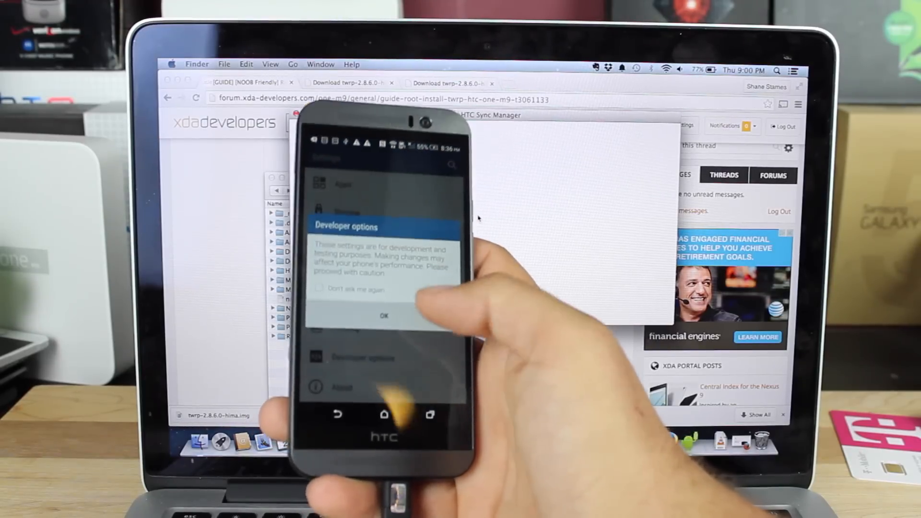
left_click(384, 316)
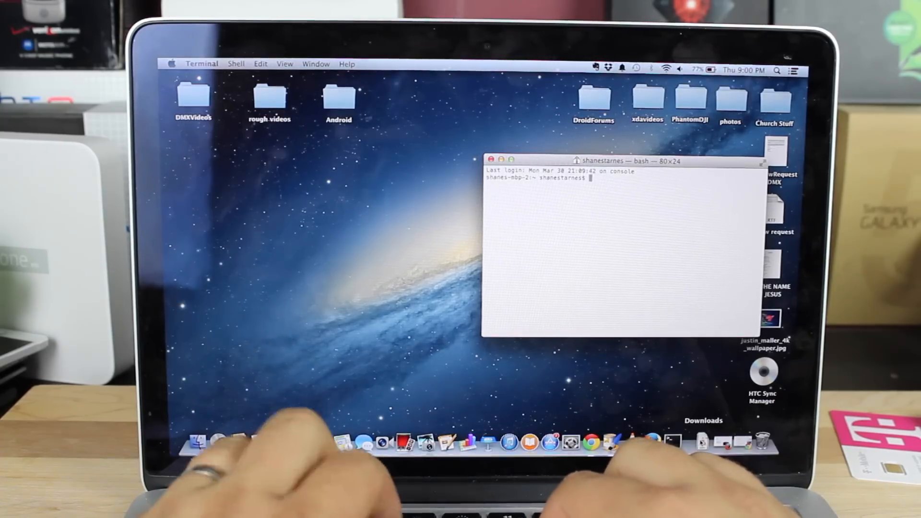
Step: Run 'adb devices' to authorize the phone, then 'adb reboot bootloader'
type("adb devices")
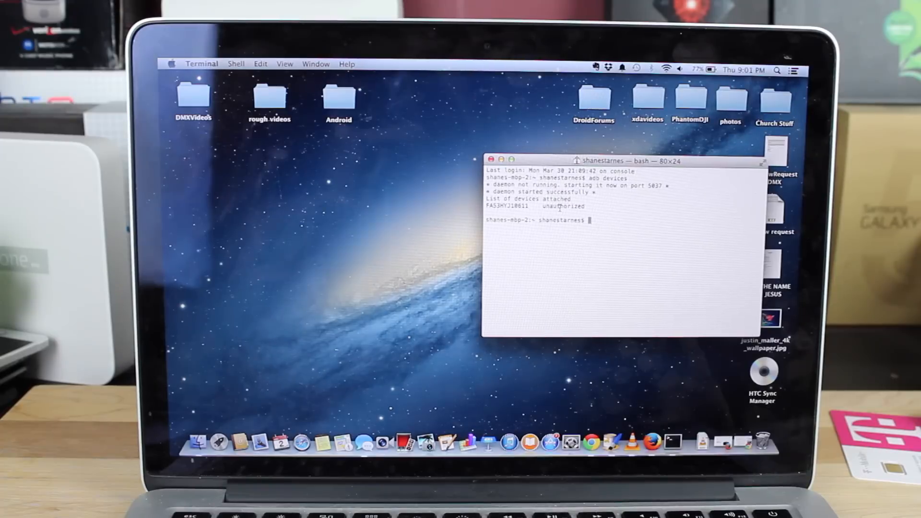
type("a")
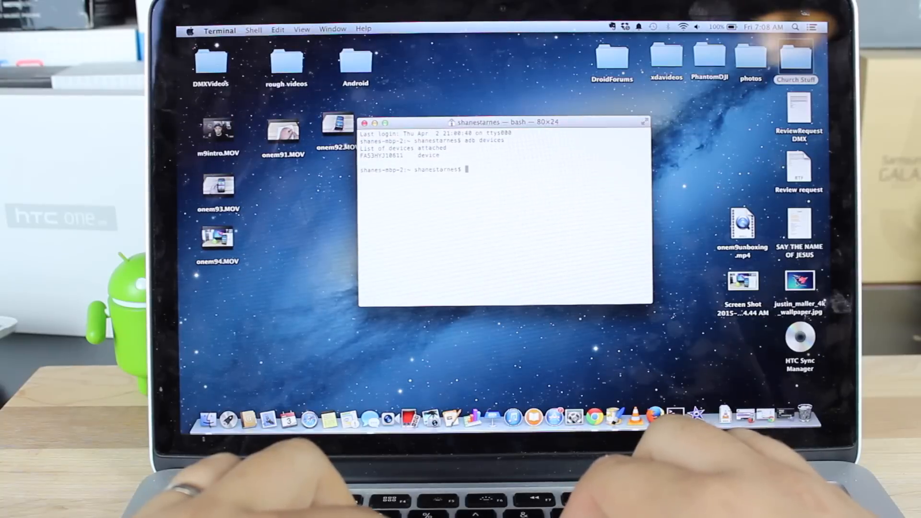
type("adb reboot b")
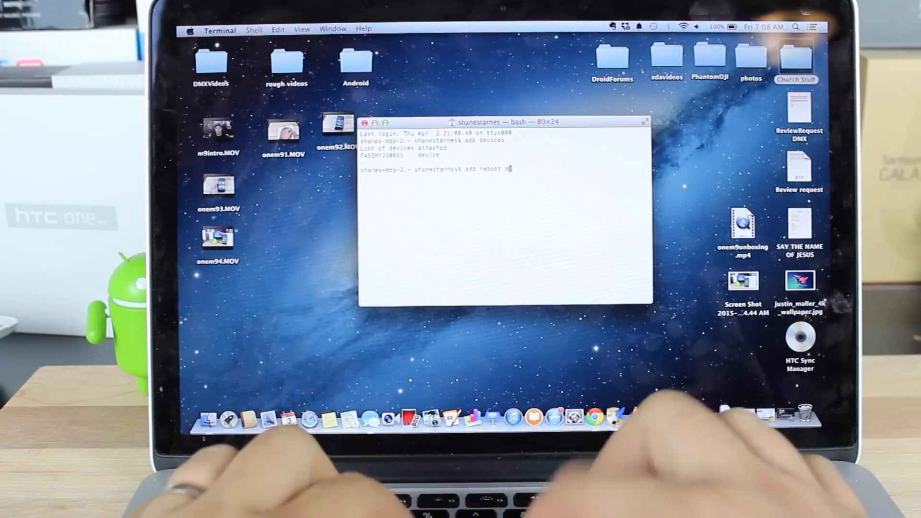
type("ootloader")
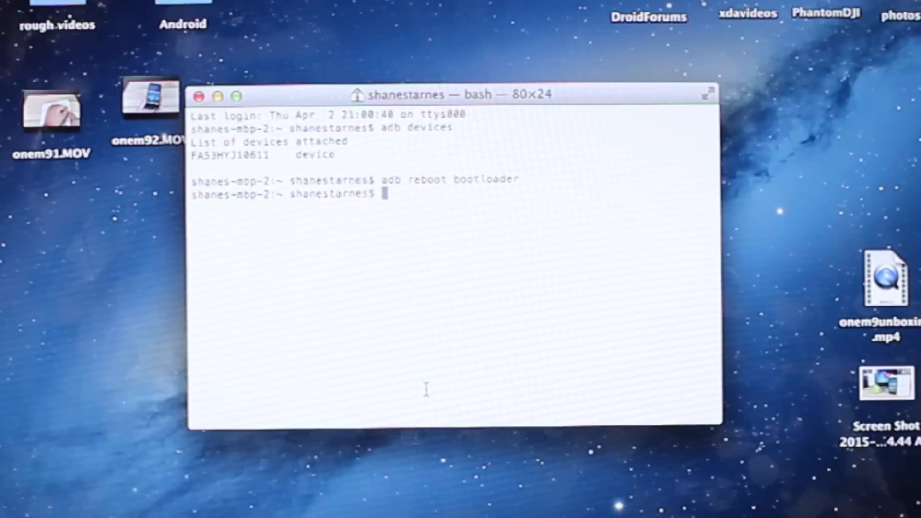
Step: Change directory to /users/shanestarnes/desktop/android after checking the folder
type("cd")
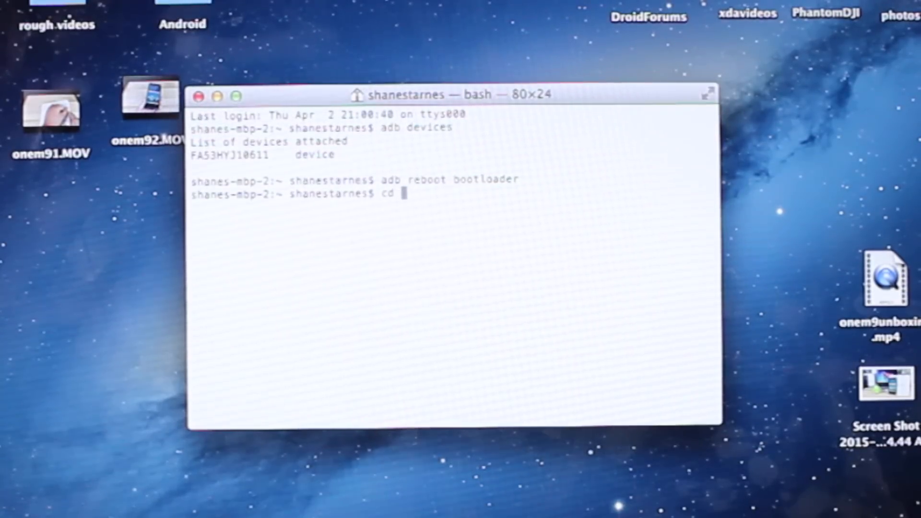
type("/us")
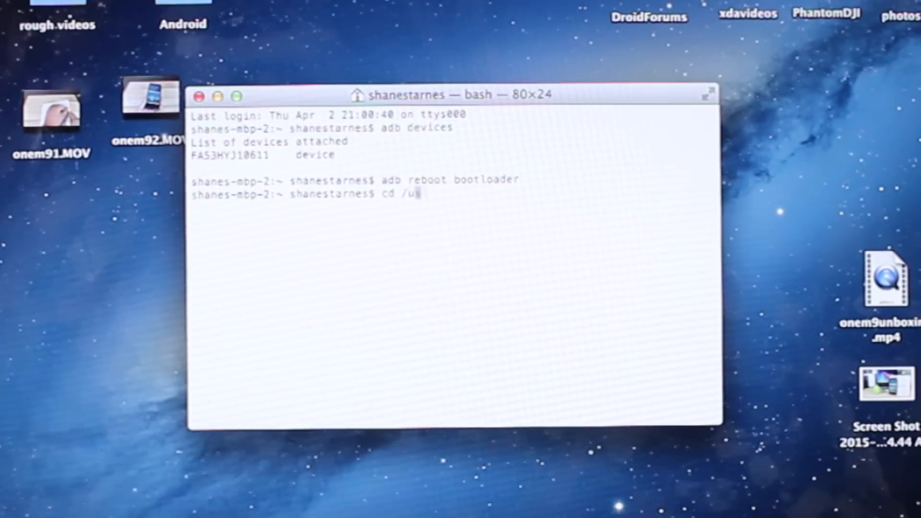
type("sers/shanestarnes/")
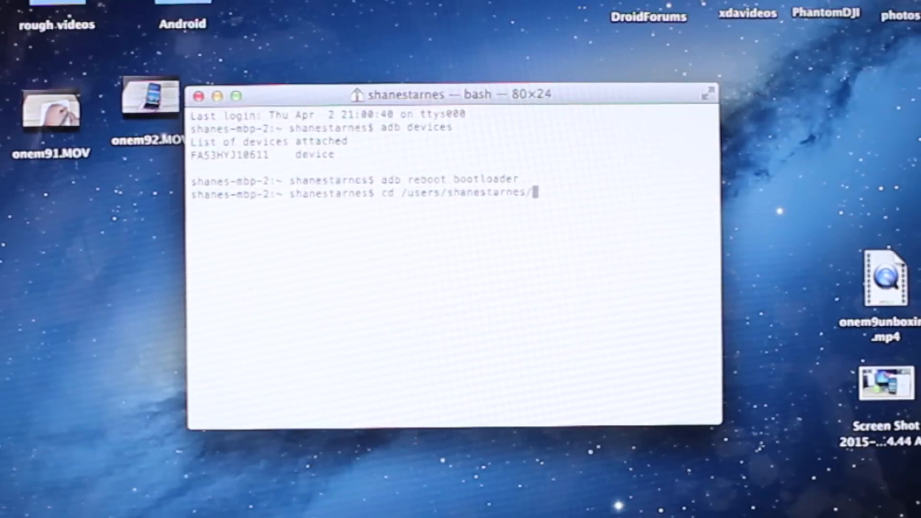
type("desktpo")
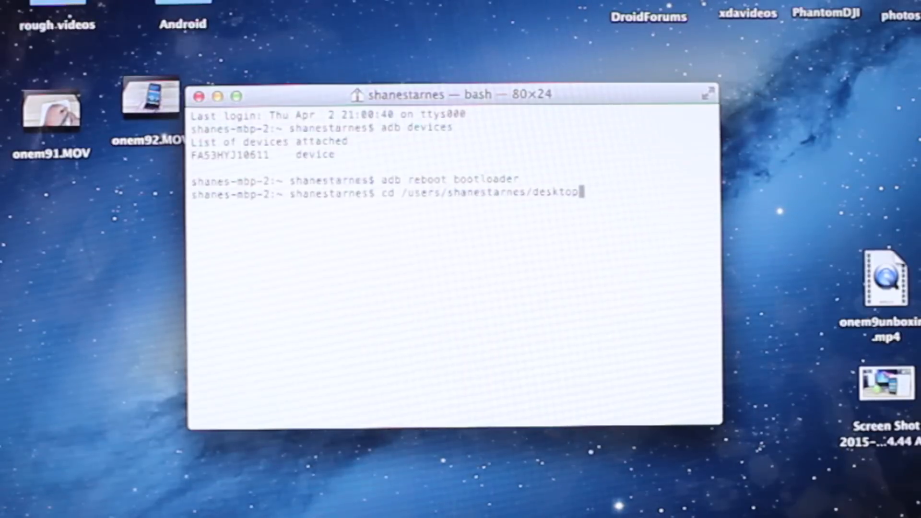
type("/")
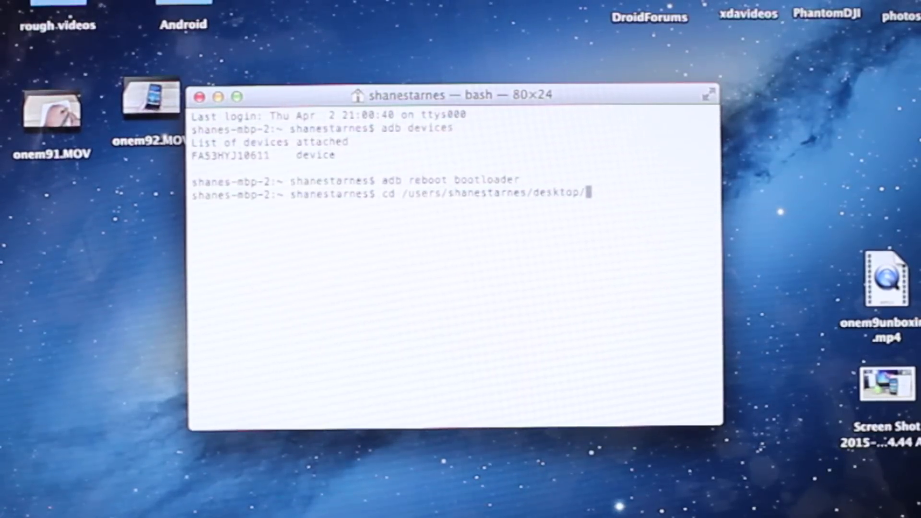
type("a")
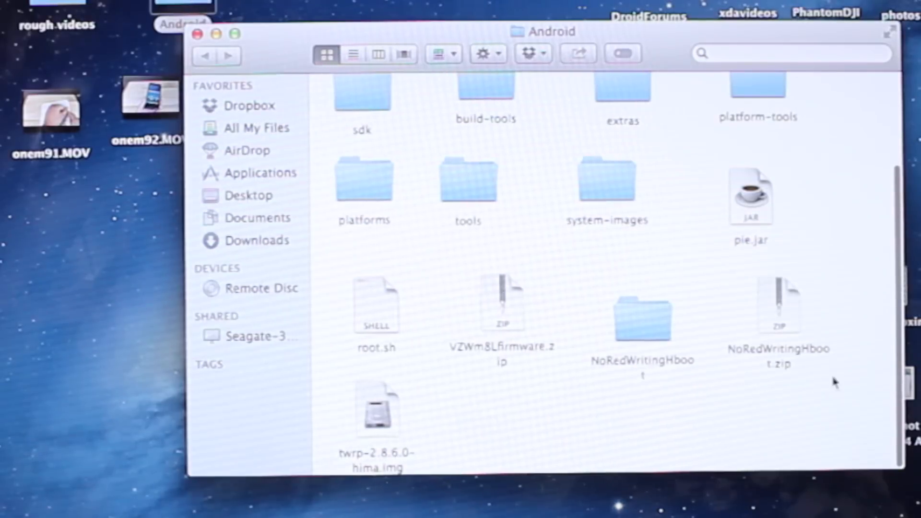
left_click(376, 409)
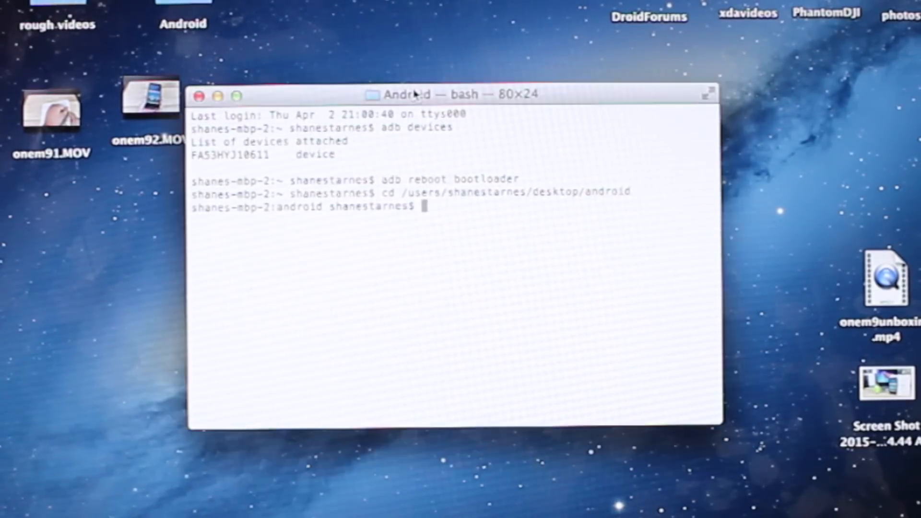
Step: Run 'fastboot flash recovery twrp-2.8.6.0-hima.img'
type("fastboot f")
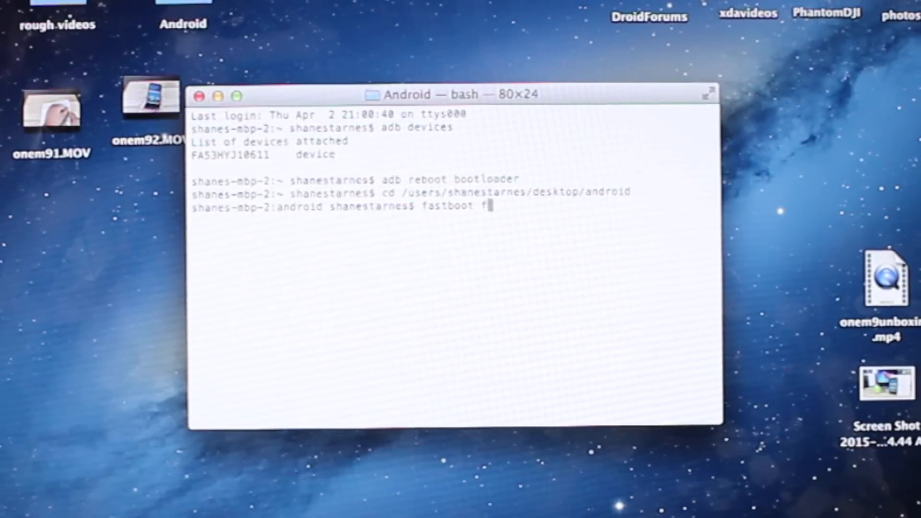
type("lash recov")
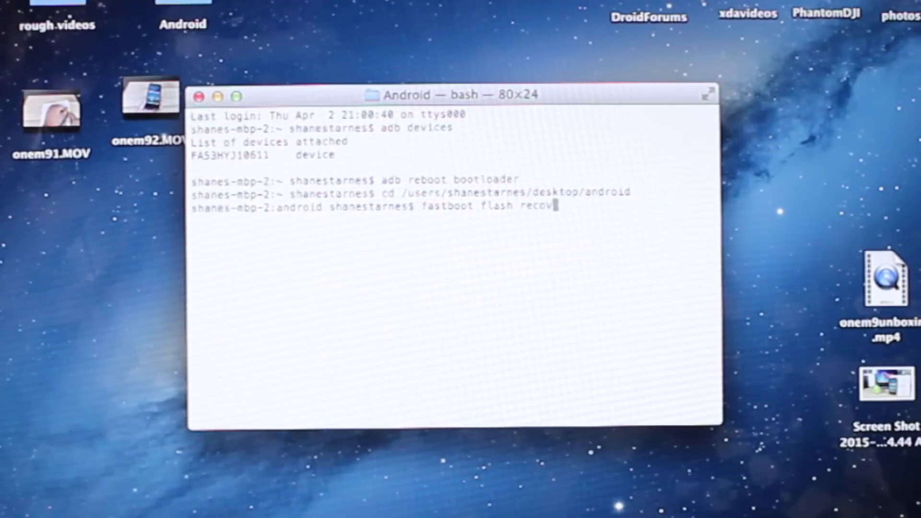
type("ery")
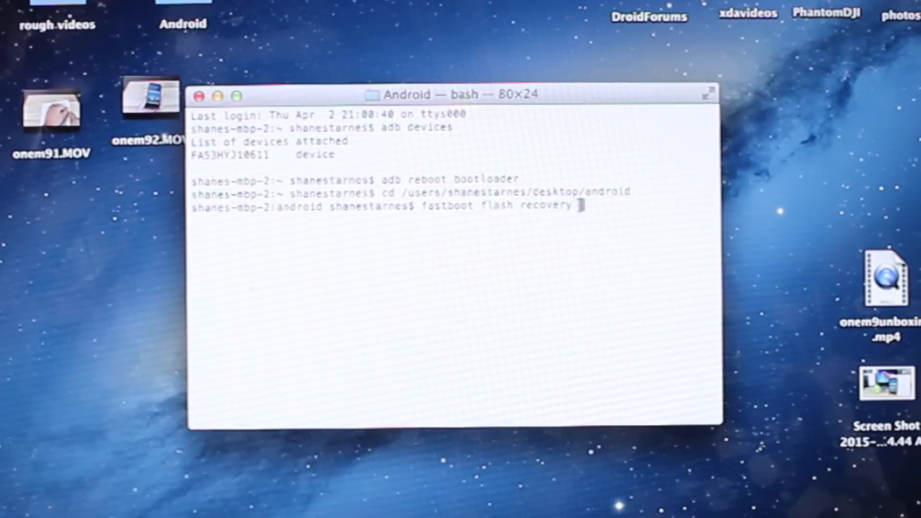
type("twrp-2.8.6.0-hima.img")
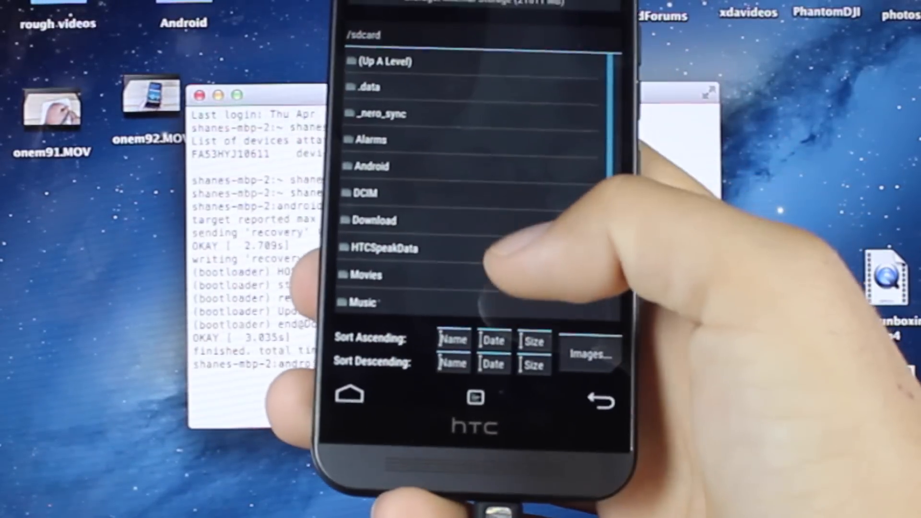
Step: Select UPDATE-SuperSU-v2.46.zip from /sdcard/Download in TWRP Install
left_click(375, 220)
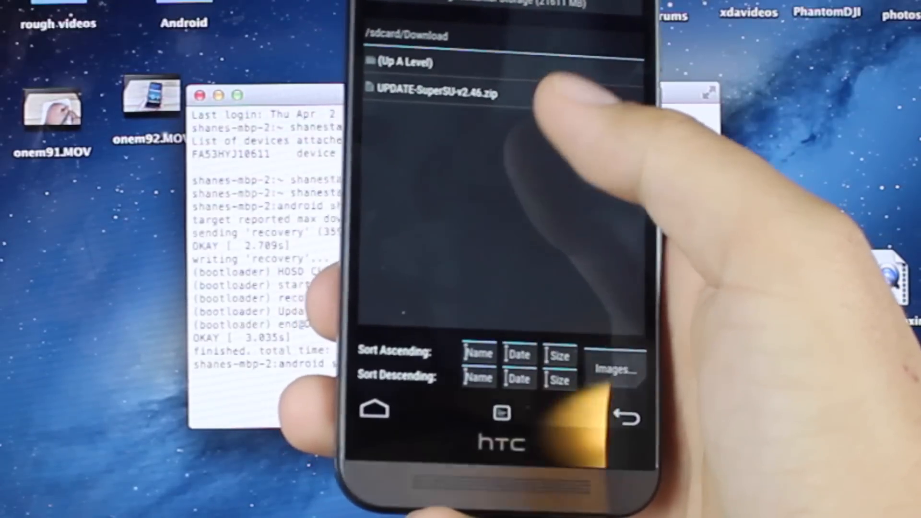
left_click(438, 93)
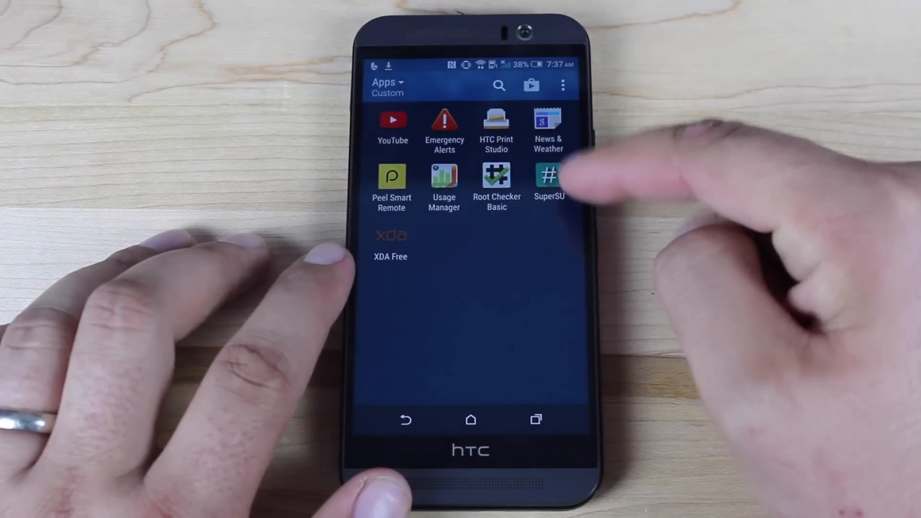
Step: Launch Root Checker Basic, tap VERIFY ROOT, and grant superuser access
left_click(496, 179)
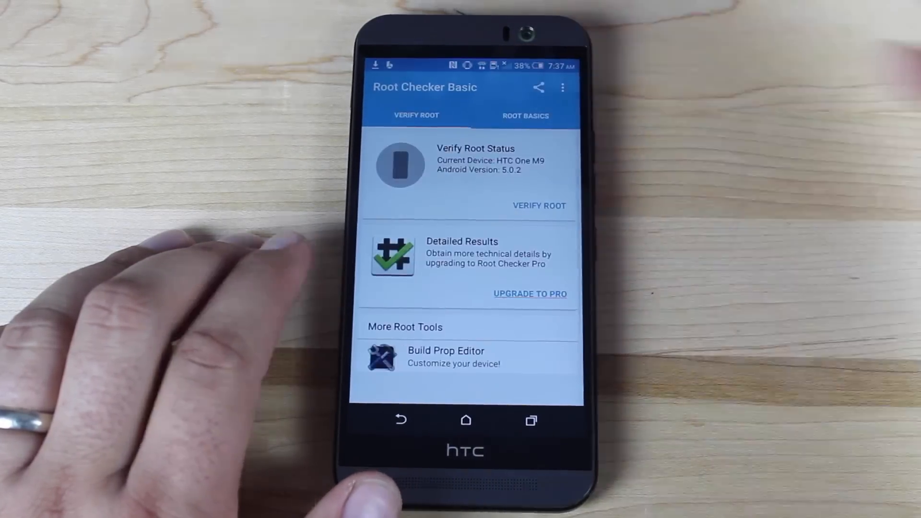
left_click(538, 205)
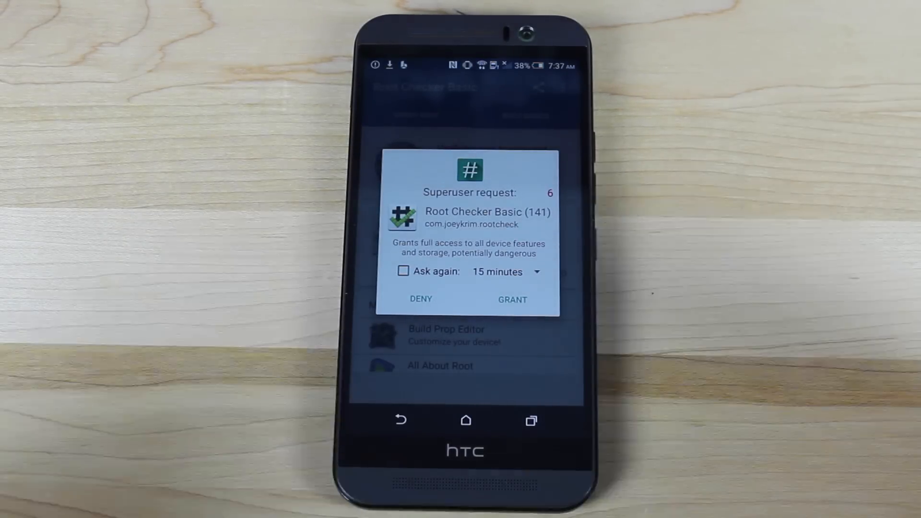
left_click(512, 299)
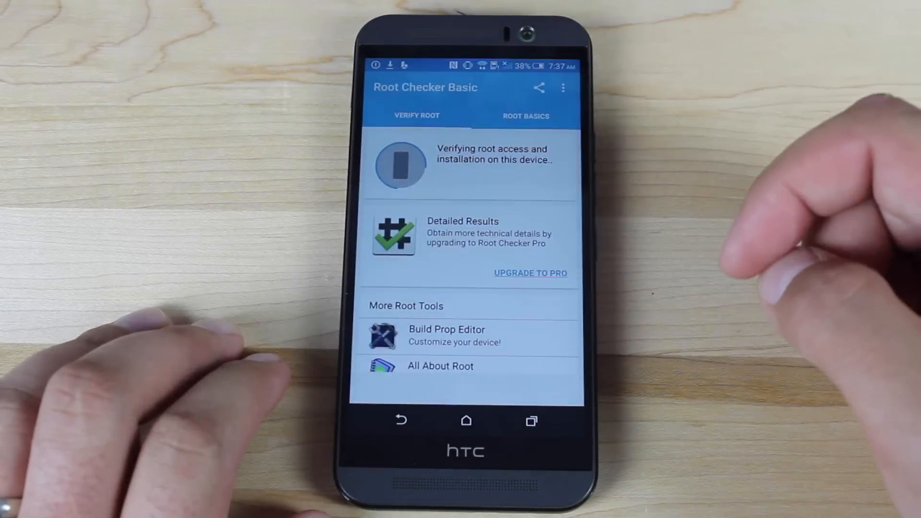